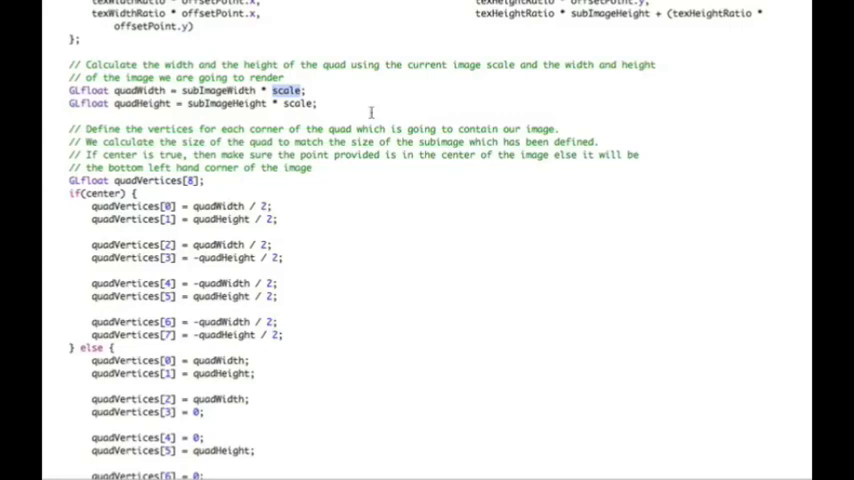
Step: Highlight quadHeight and quadWidth in the centred-vertex and else-branch lines while explaining them
scroll("up", 3)
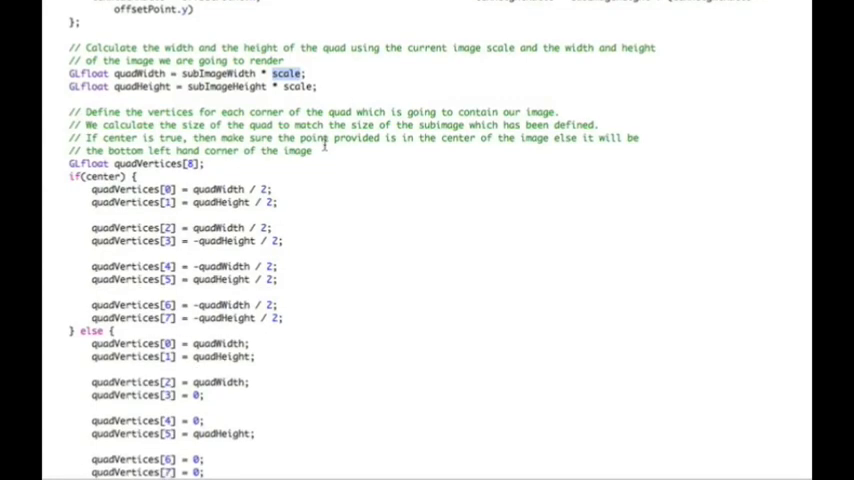
scroll("down", 3)
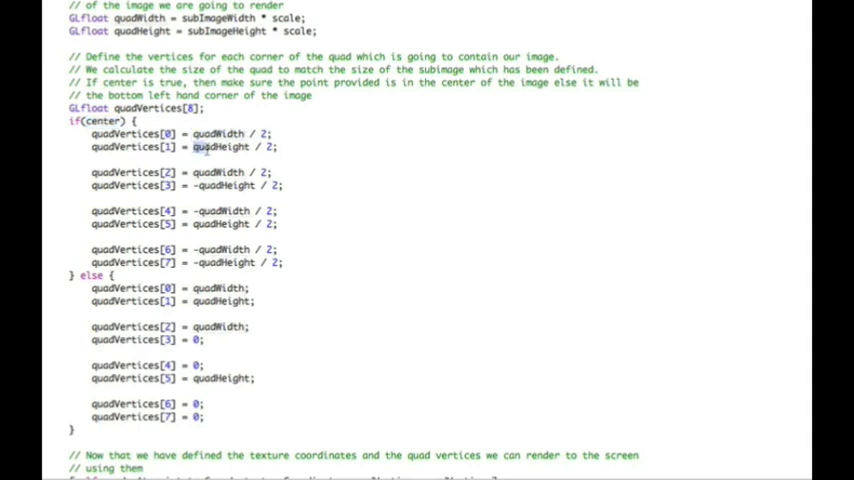
double_click(222, 148)
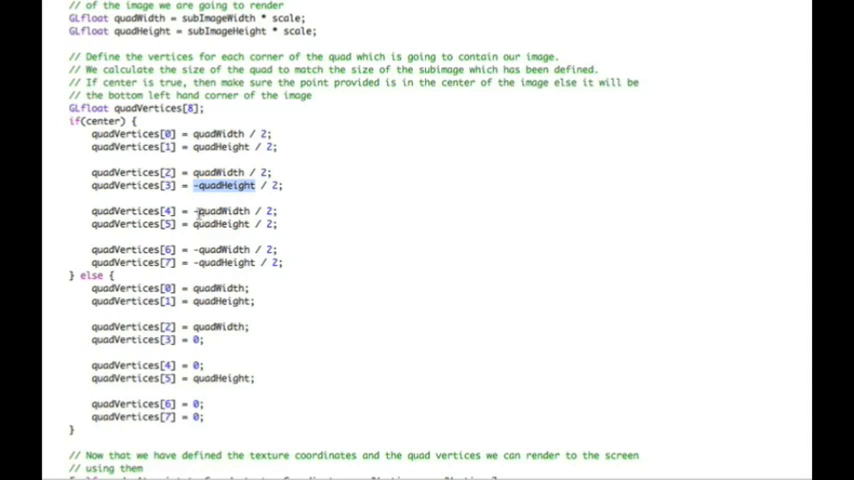
mouse_move(196, 224)
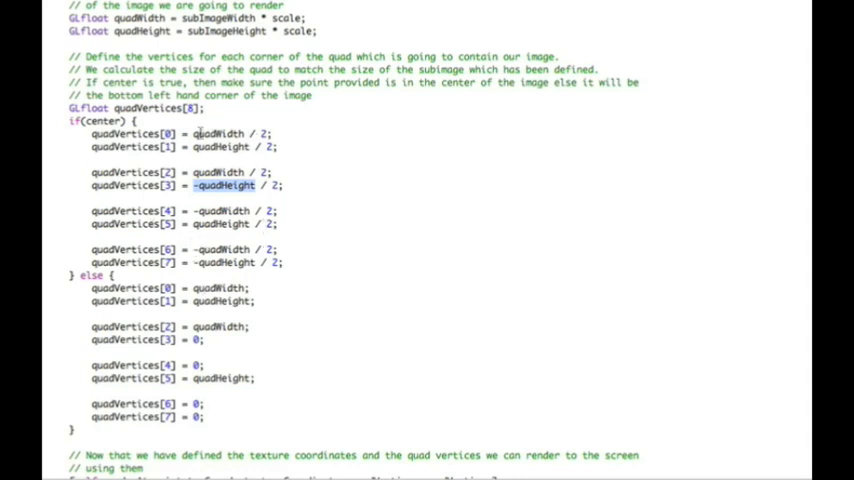
mouse_move(278, 272)
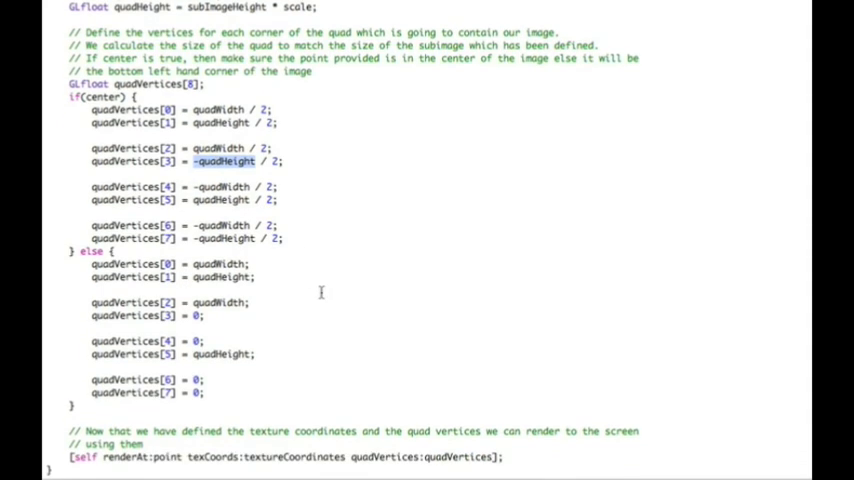
scroll("up", 3)
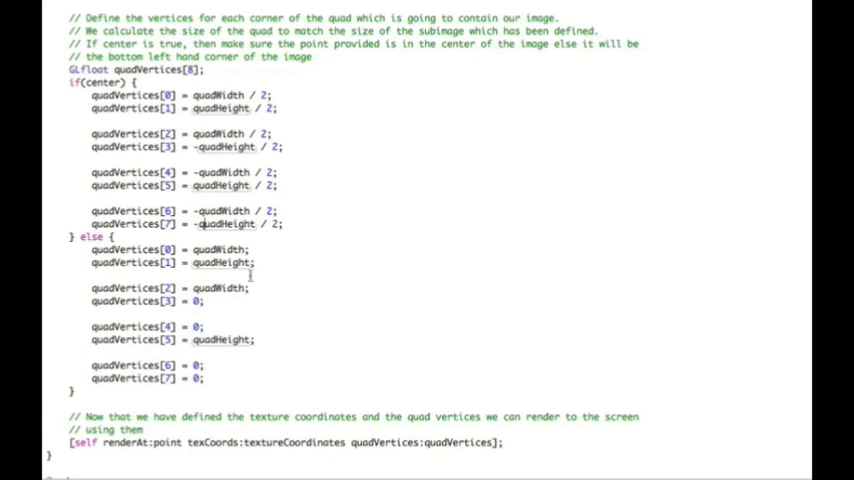
double_click(220, 250)
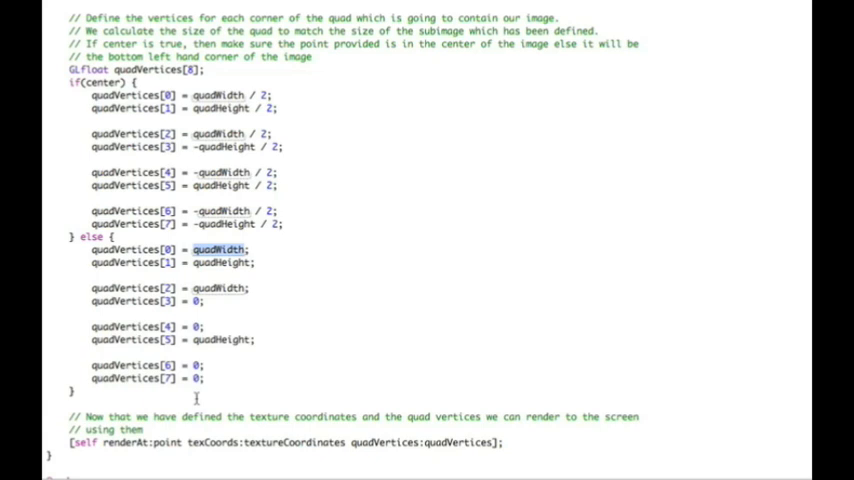
mouse_move(218, 196)
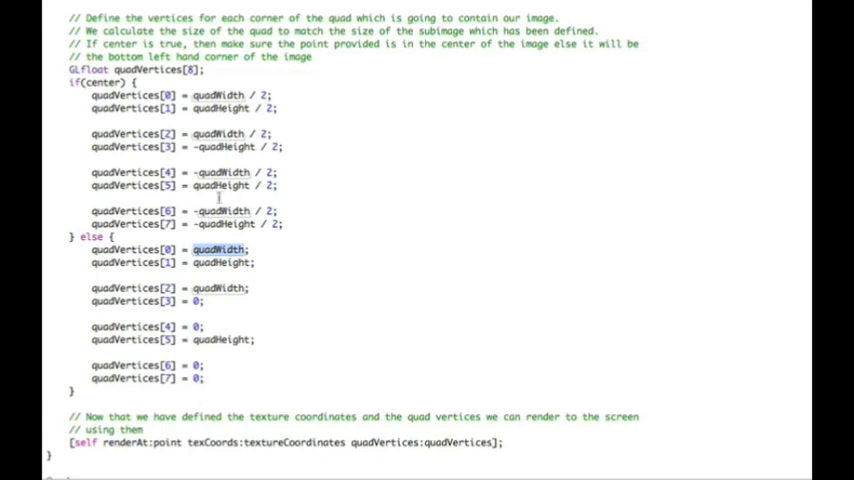
mouse_move(322, 288)
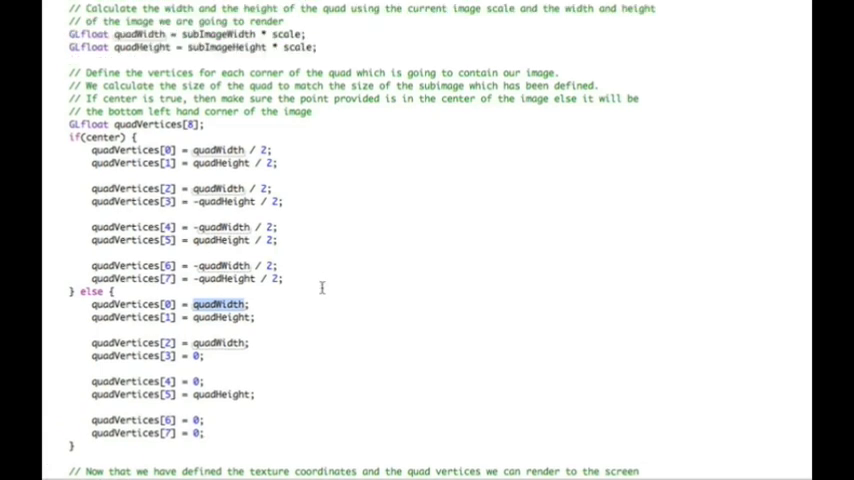
Step: Select a few lines near the top and scroll up to the renderAt:texCoords:quadVertices: declaration
scroll("up", 3)
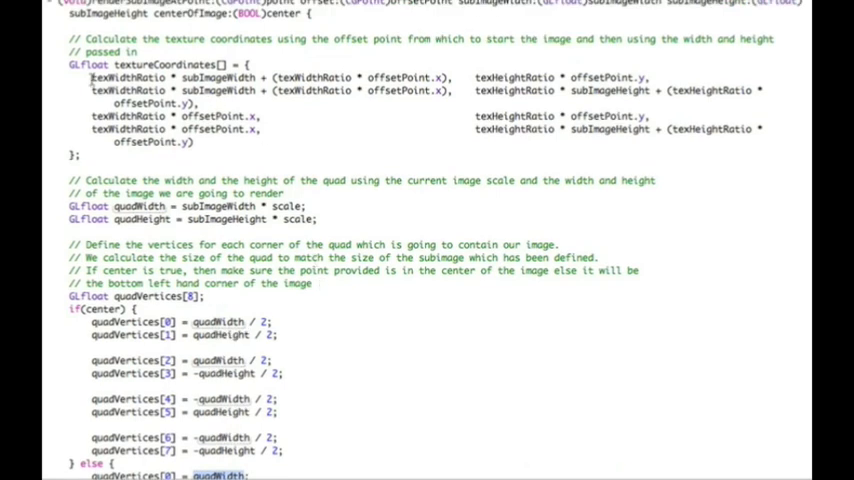
left_click_drag(90, 76, 190, 142)
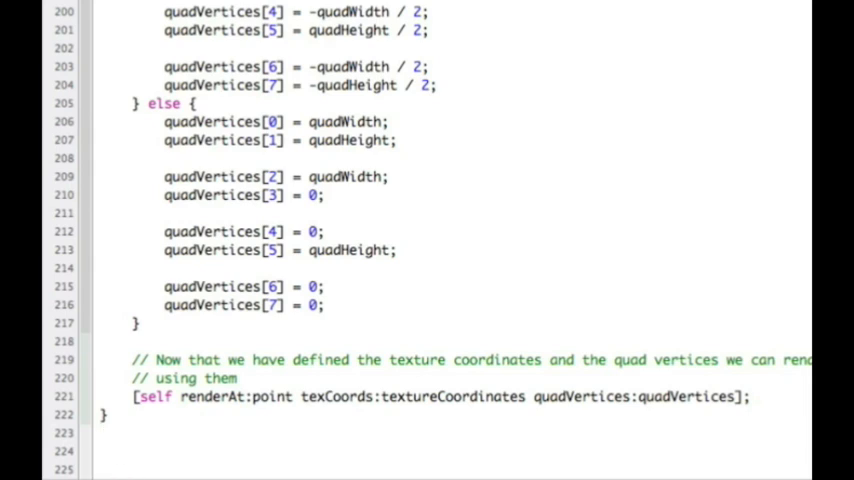
scroll("down", 3)
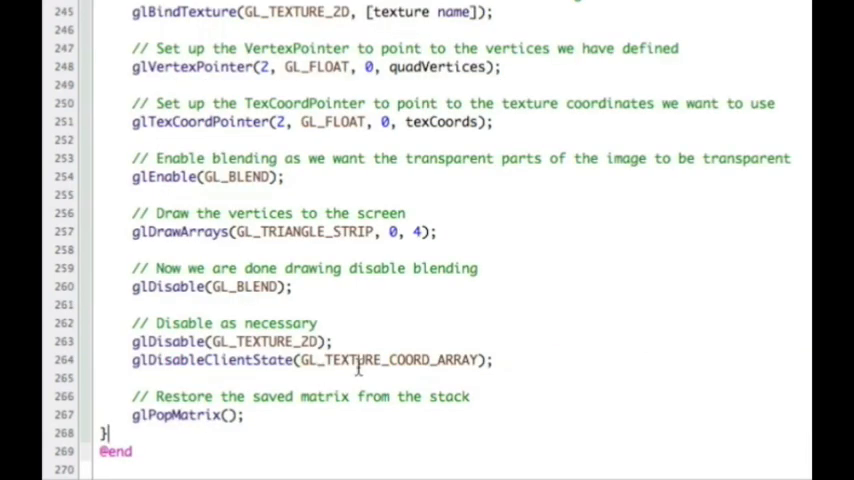
scroll("up", 3)
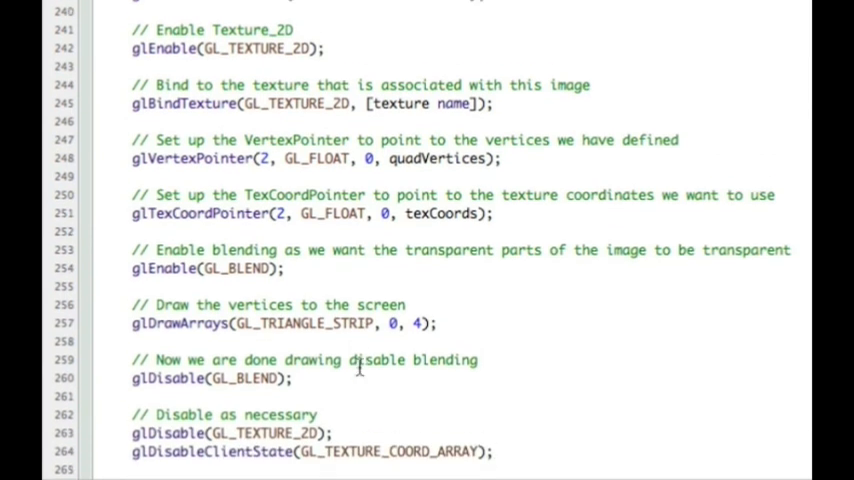
scroll("up", 3)
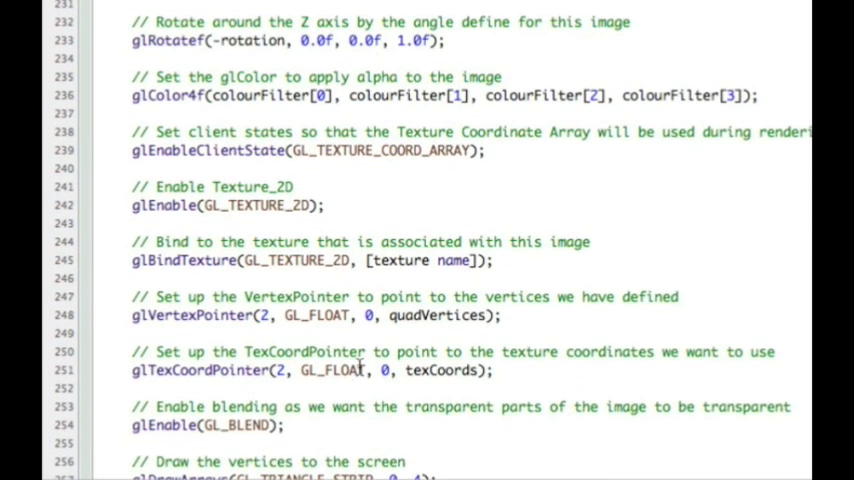
scroll("up", 3)
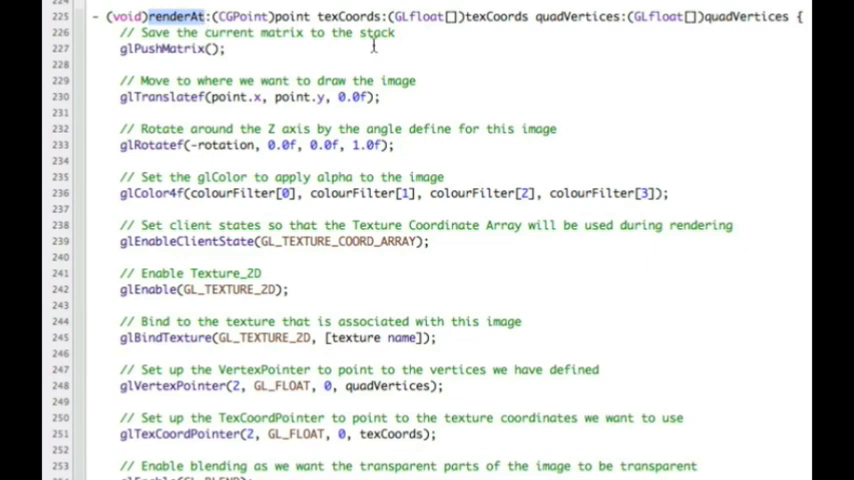
double_click(496, 16)
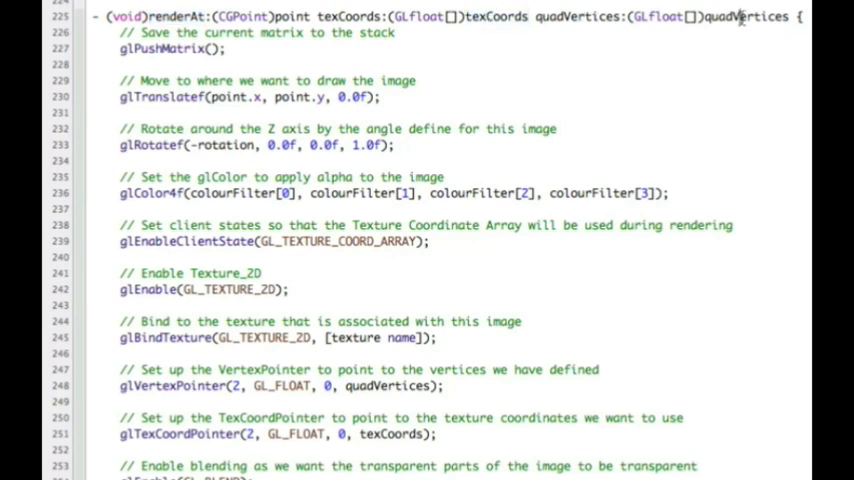
double_click(744, 16)
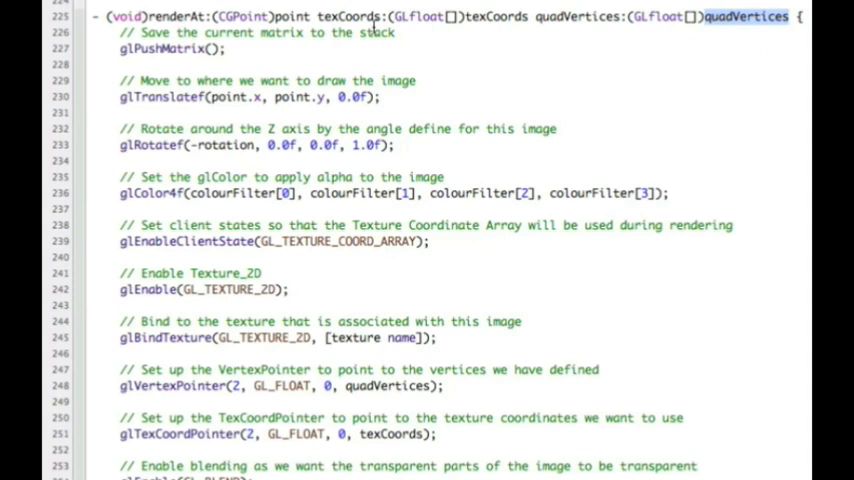
double_click(292, 16)
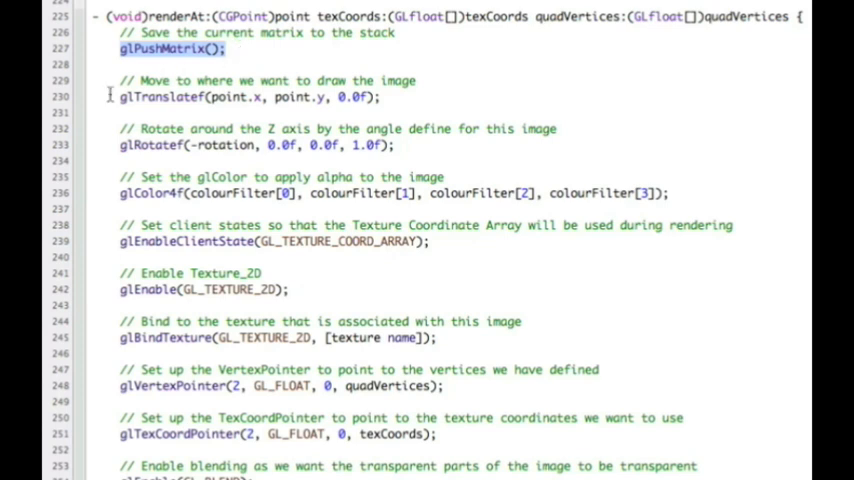
double_click(160, 96)
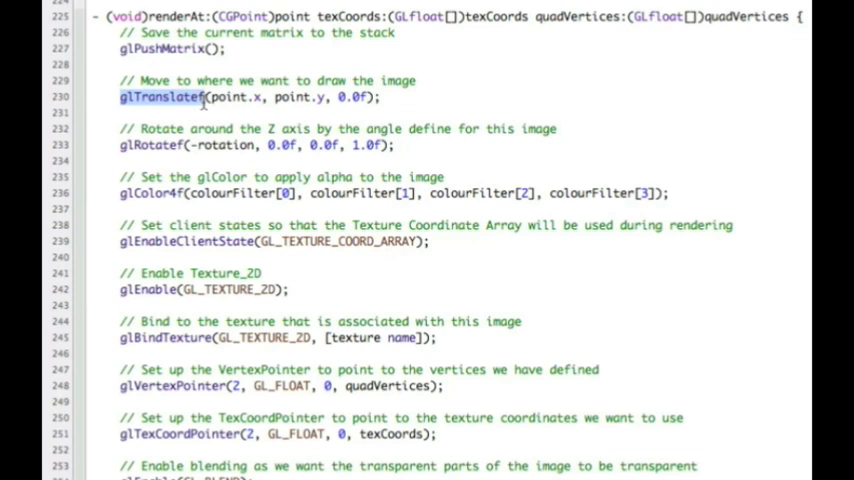
mouse_move(210, 96)
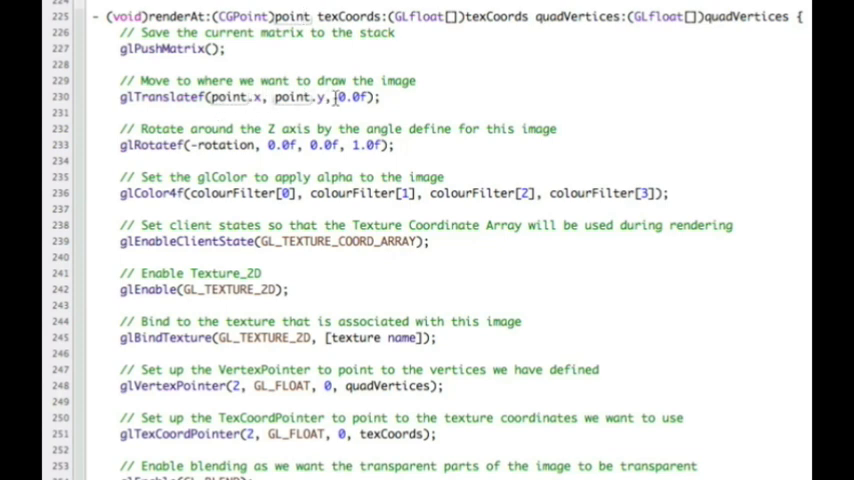
double_click(350, 96)
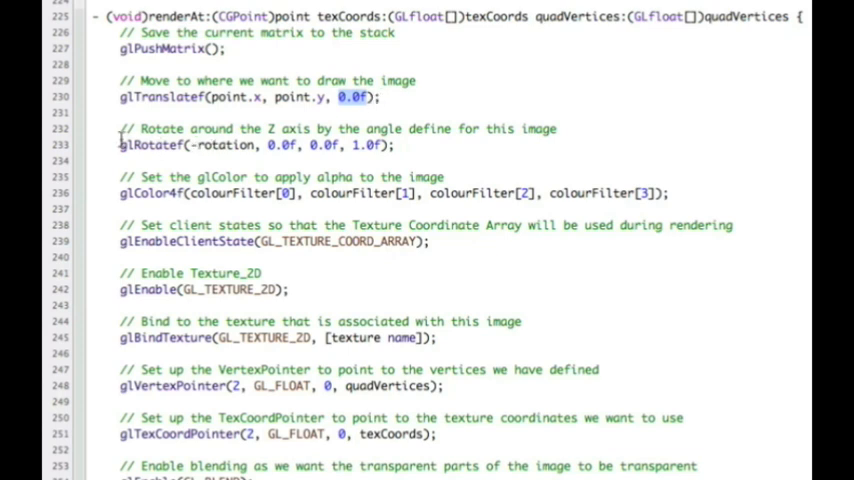
double_click(156, 144)
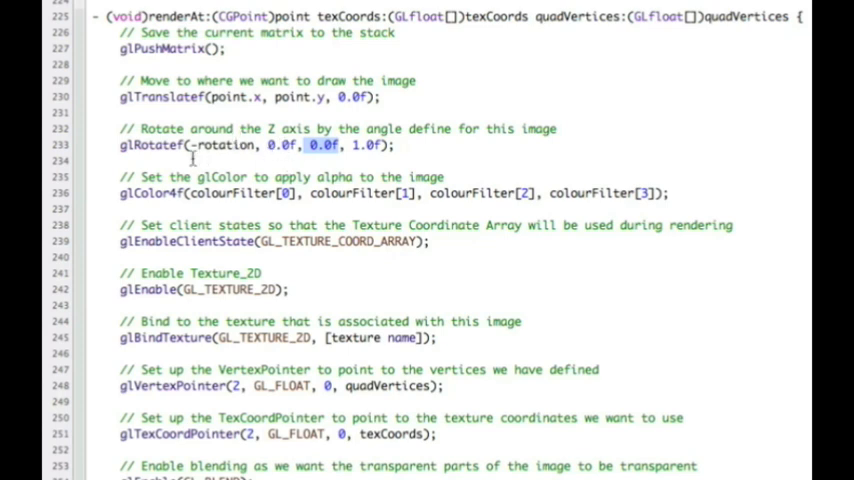
double_click(222, 144)
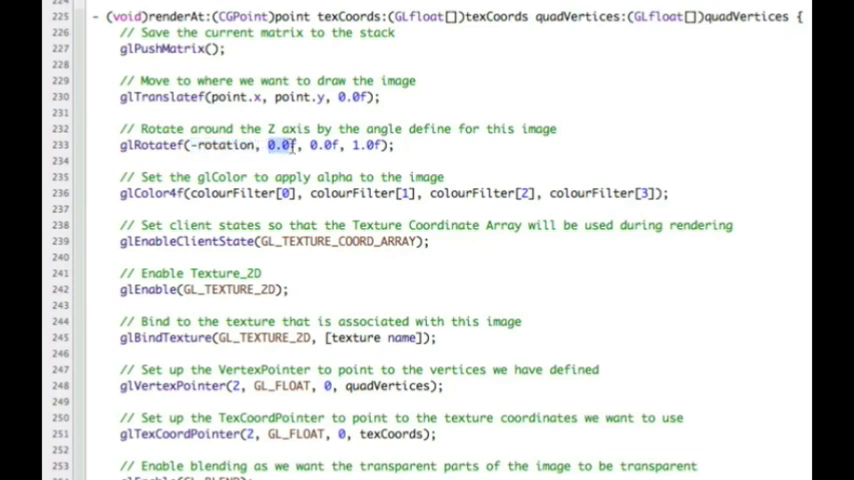
double_click(368, 144)
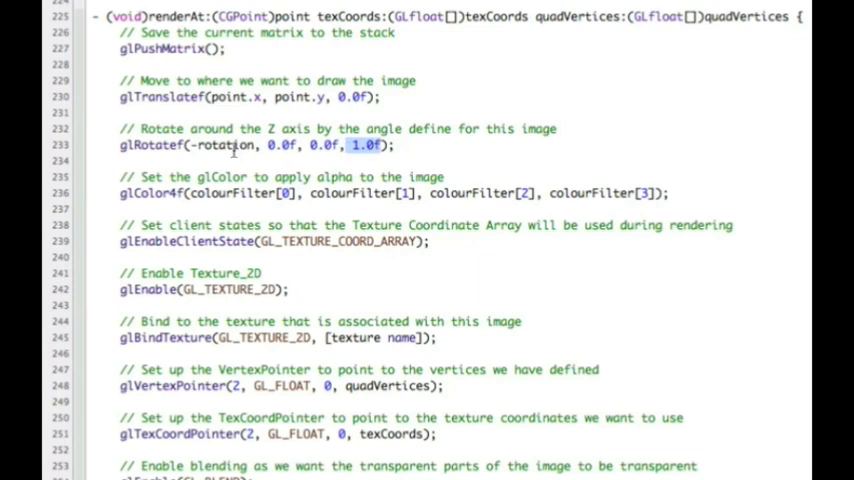
double_click(224, 144)
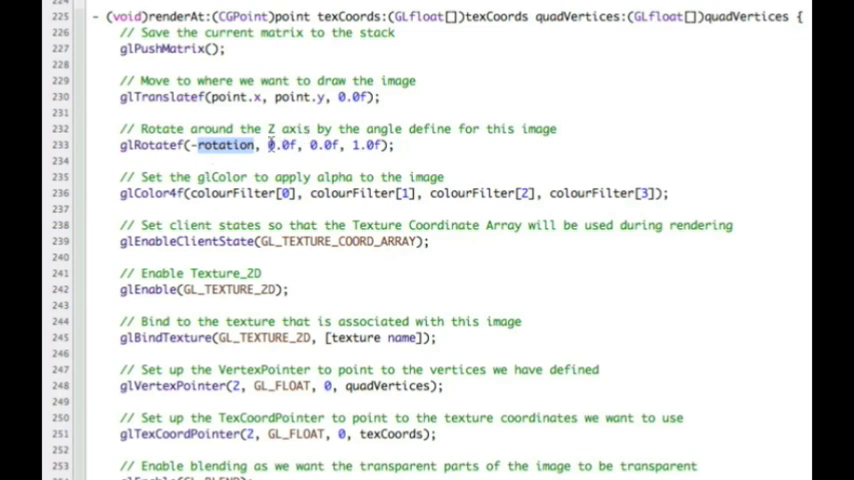
double_click(282, 144)
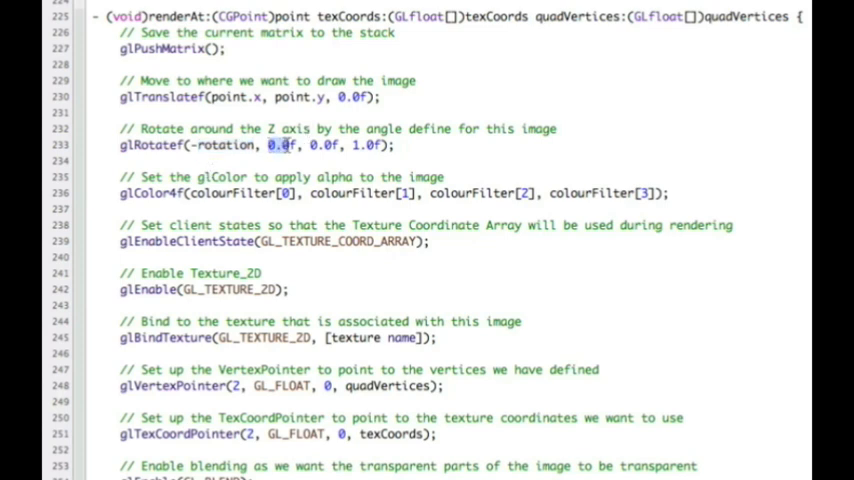